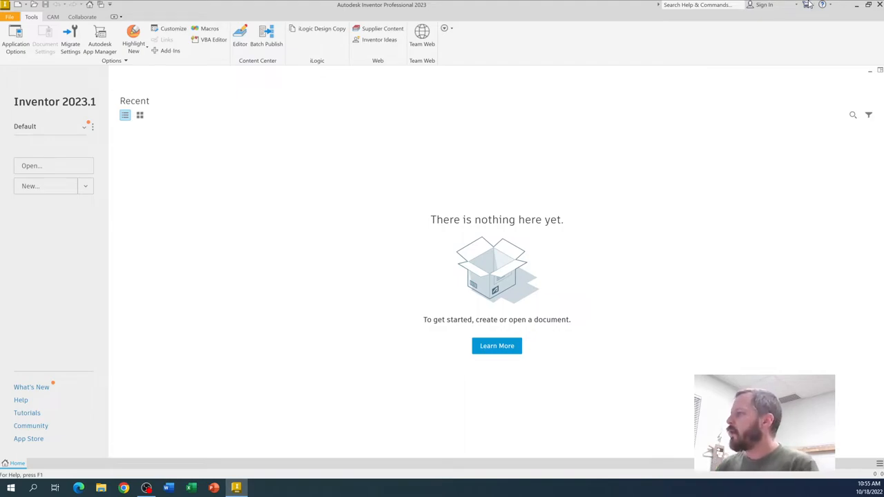
{"action": "mouse_move", "coordinate": [464, 359]}
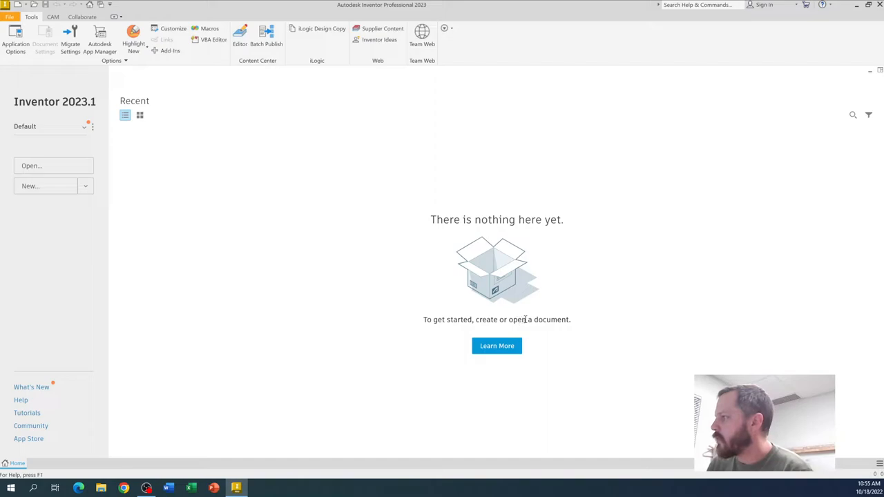
{"action": "mouse_move", "coordinate": [498, 346]}
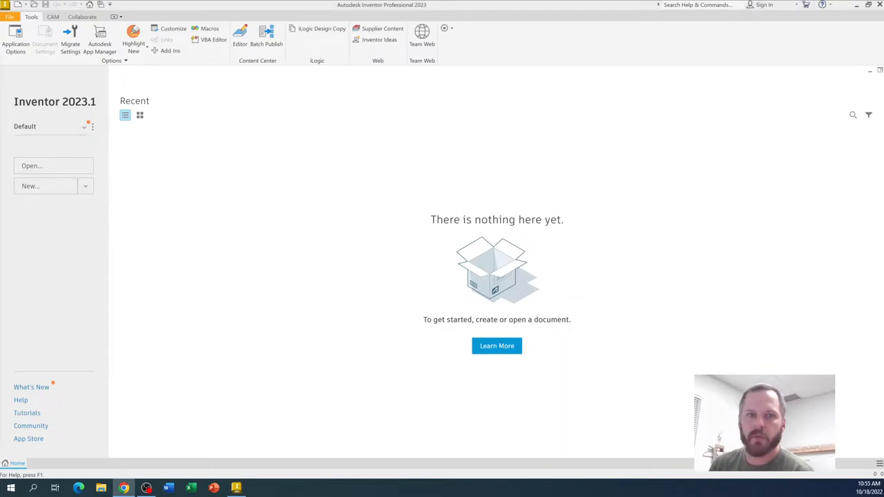
Step: Review the Home screen help, then bring up the New document-type list
{"action": "left_click", "coordinate": [498, 346]}
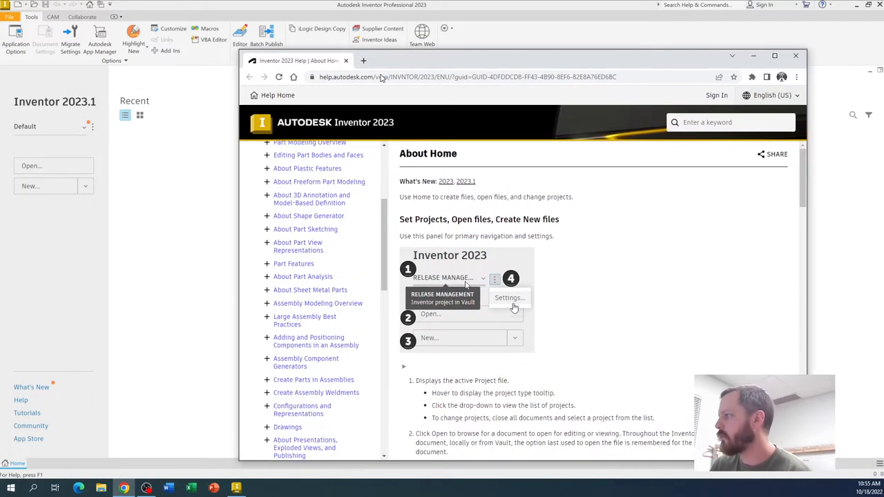
{"action": "left_click", "coordinate": [798, 55]}
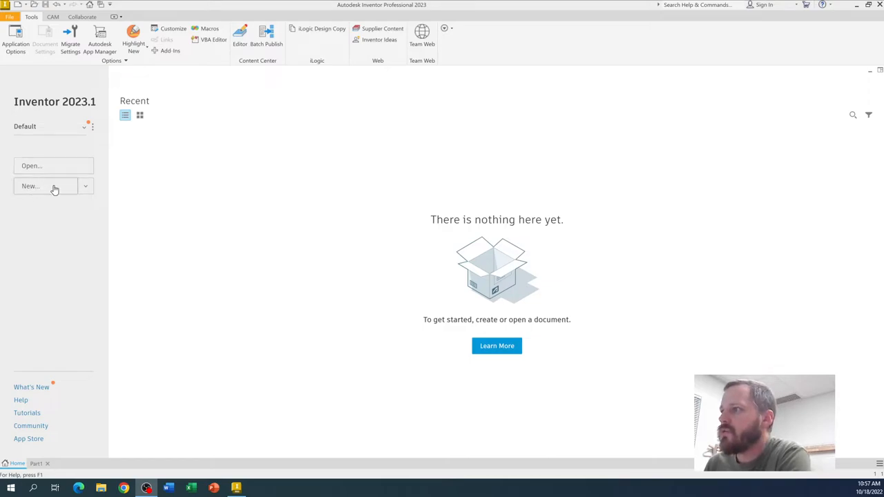
{"action": "left_click", "coordinate": [85, 185]}
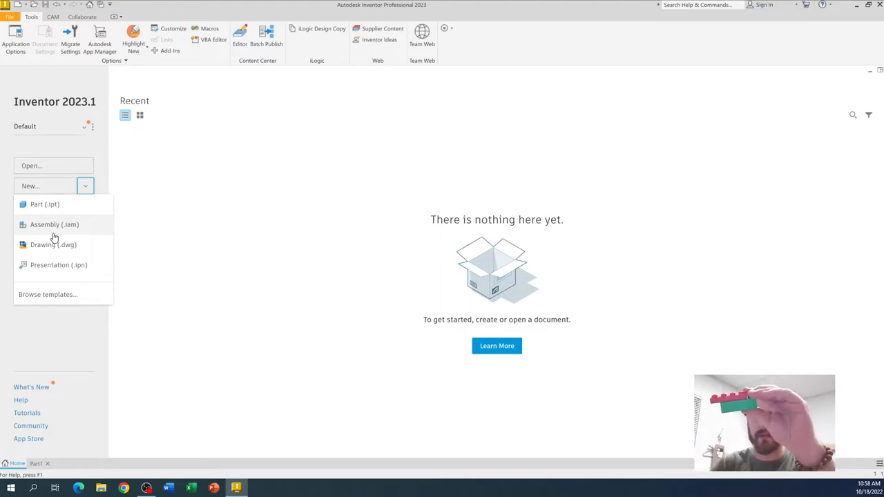
{"action": "mouse_move", "coordinate": [38, 273]}
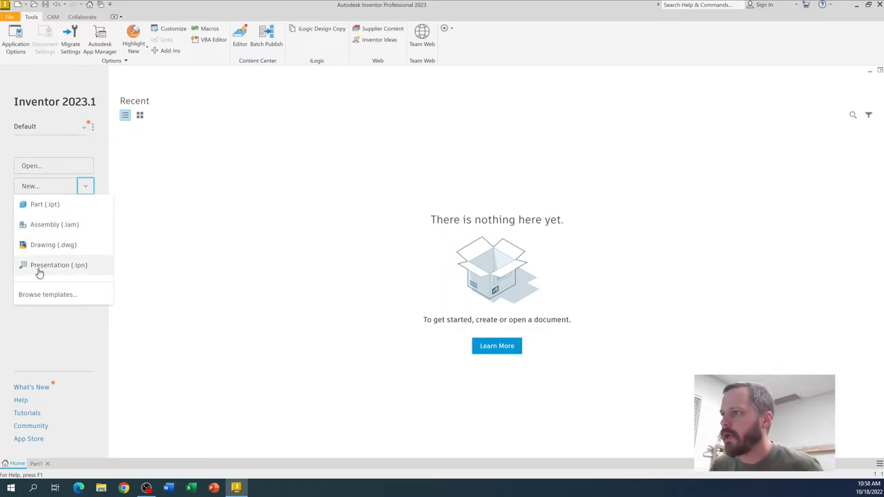
{"action": "mouse_move", "coordinate": [52, 244]}
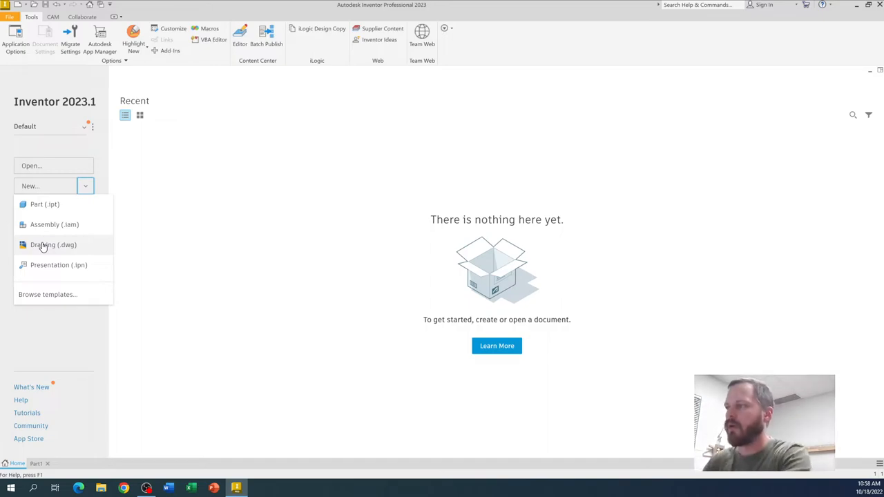
{"action": "mouse_move", "coordinate": [39, 265]}
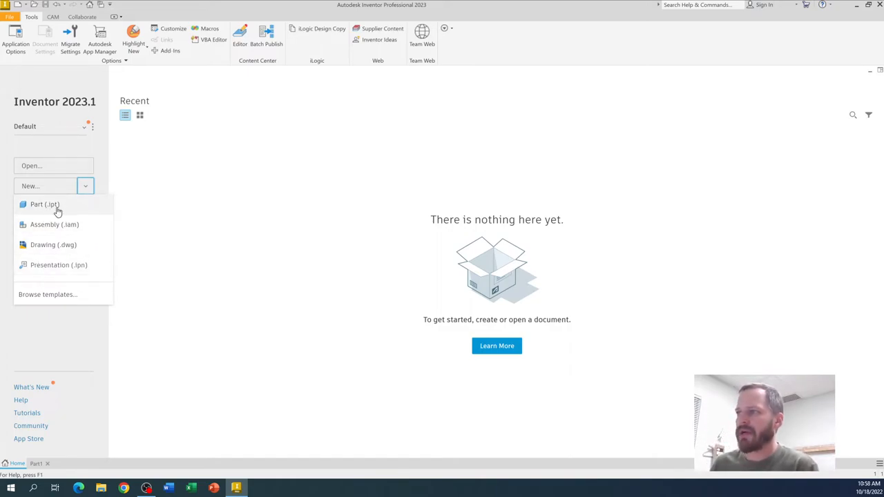
{"action": "mouse_move", "coordinate": [41, 249]}
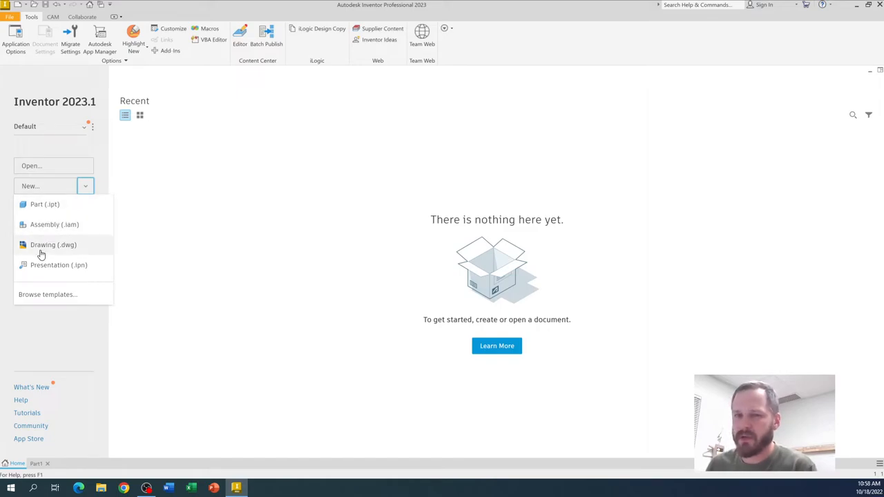
{"action": "mouse_move", "coordinate": [55, 244]}
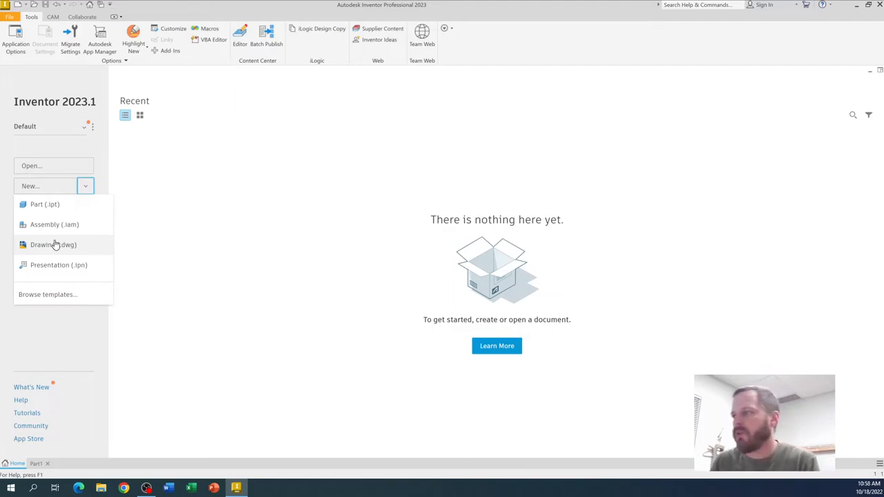
{"action": "mouse_move", "coordinate": [91, 216]}
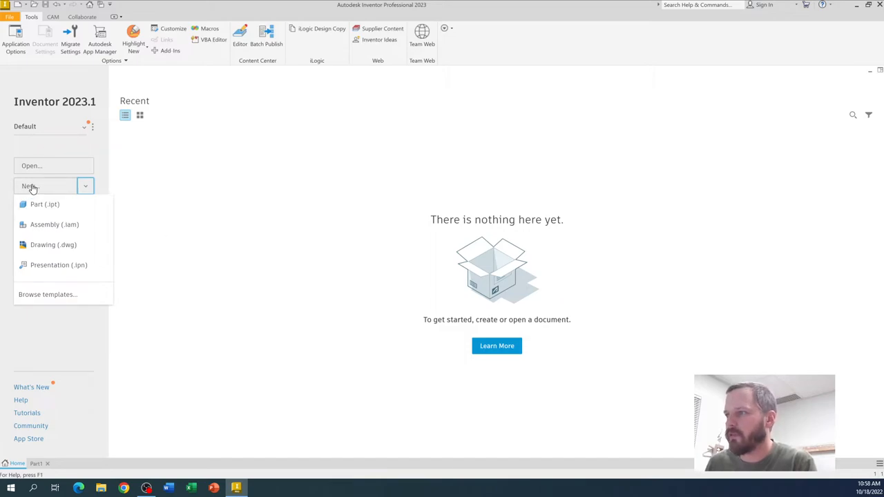
{"action": "mouse_move", "coordinate": [73, 340]}
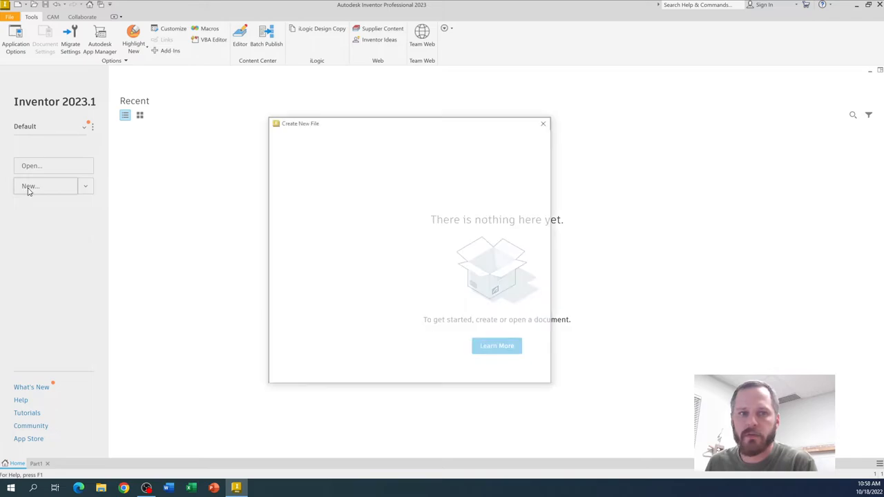
Step: Browse the en-US template folders, comparing the English and Metric sets
{"action": "left_click", "coordinate": [31, 185]}
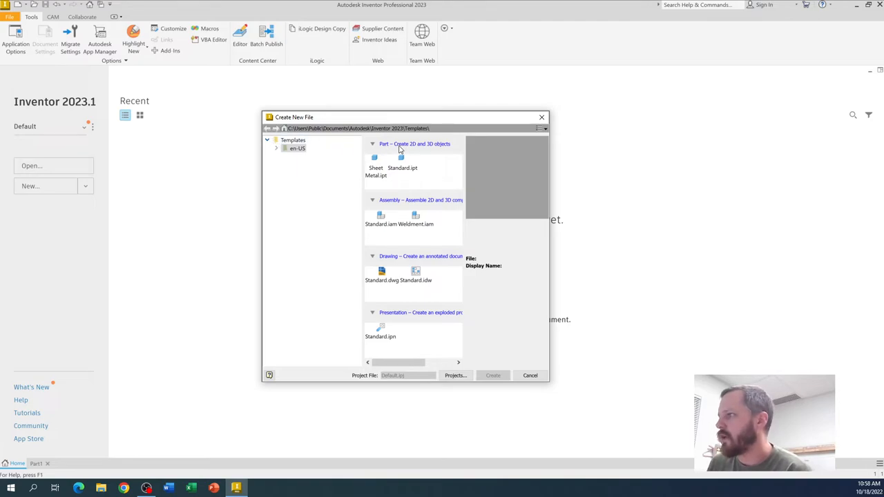
{"action": "mouse_move", "coordinate": [399, 329]}
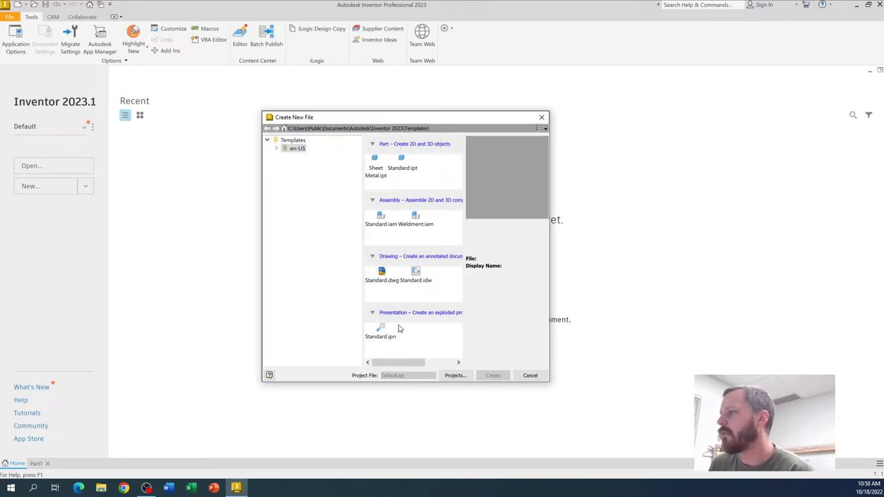
{"action": "left_click", "coordinate": [277, 149]}
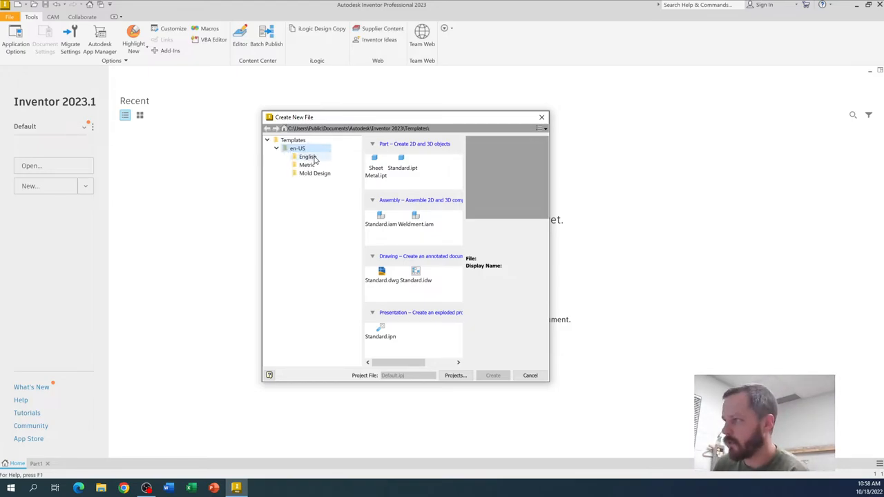
{"action": "left_click", "coordinate": [305, 157]}
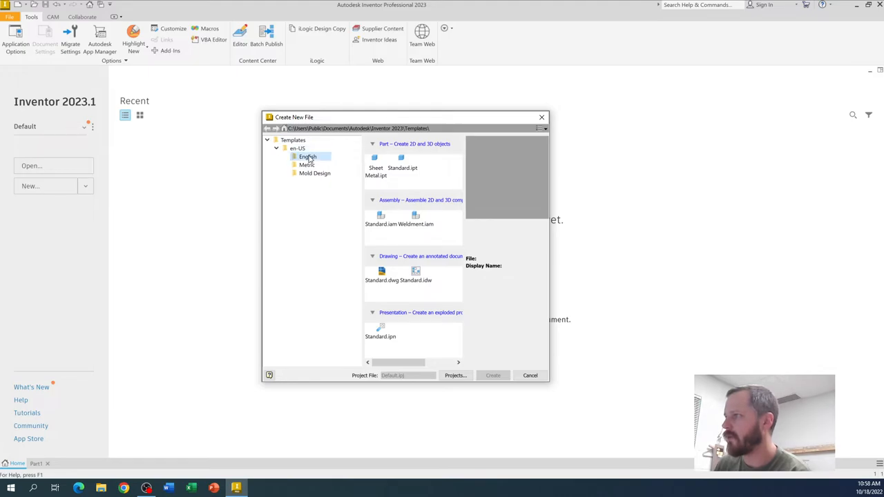
{"action": "left_click", "coordinate": [306, 156]}
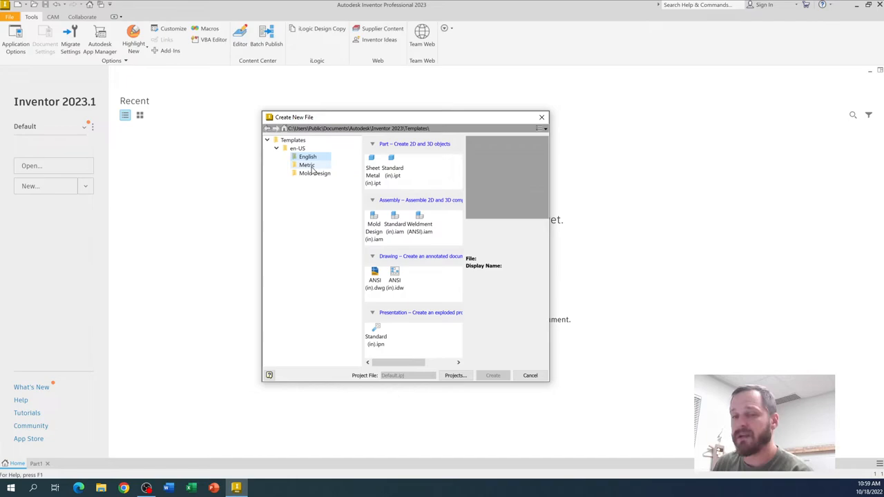
{"action": "left_click", "coordinate": [306, 165]}
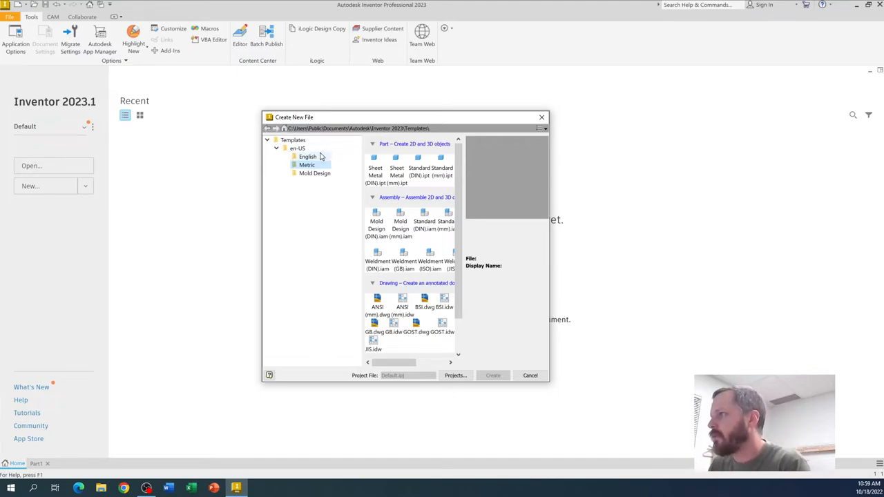
{"action": "left_click", "coordinate": [305, 157]}
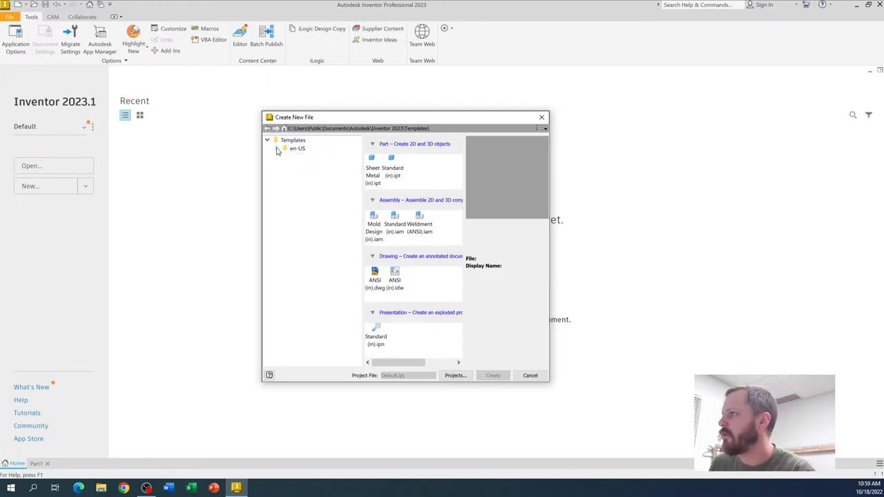
{"action": "left_click", "coordinate": [276, 148]}
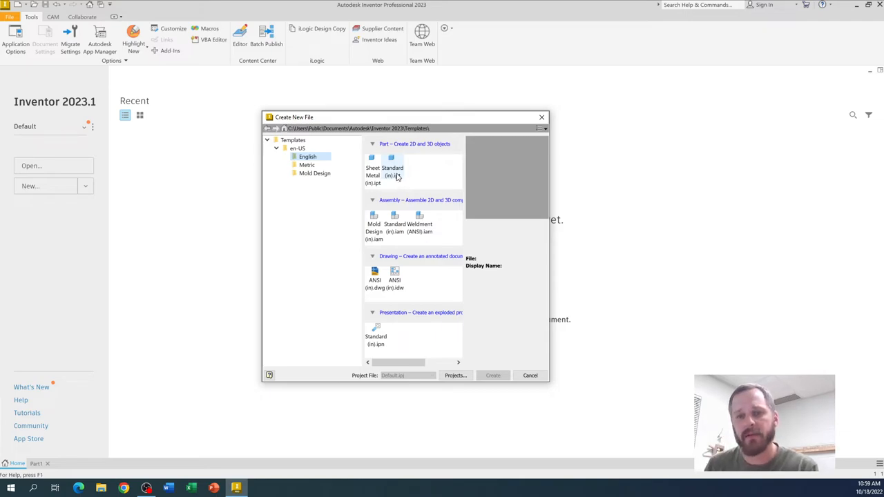
{"action": "mouse_move", "coordinate": [393, 165]}
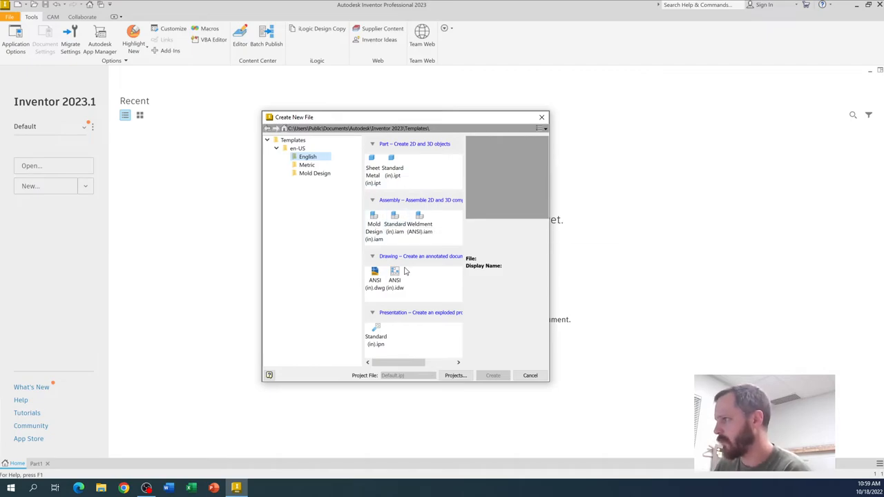
{"action": "mouse_move", "coordinate": [393, 163]}
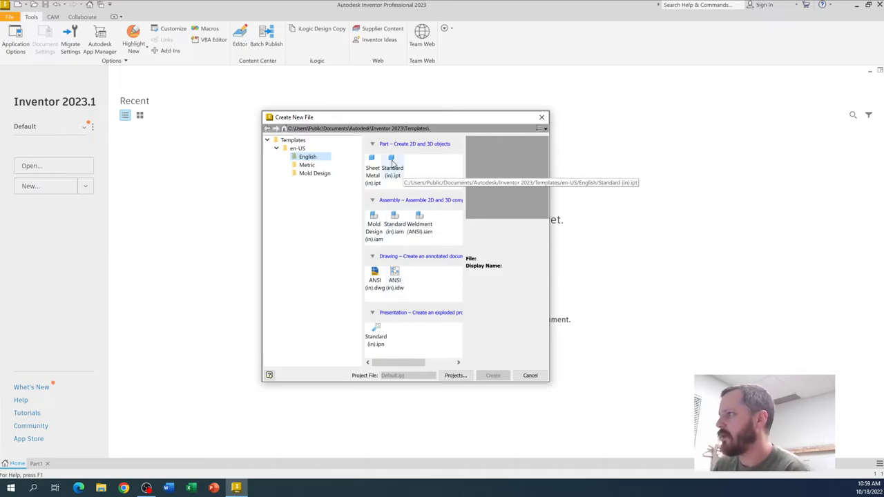
Step: Create a new part from the English Standard (in).ipt template
{"action": "left_click", "coordinate": [392, 166]}
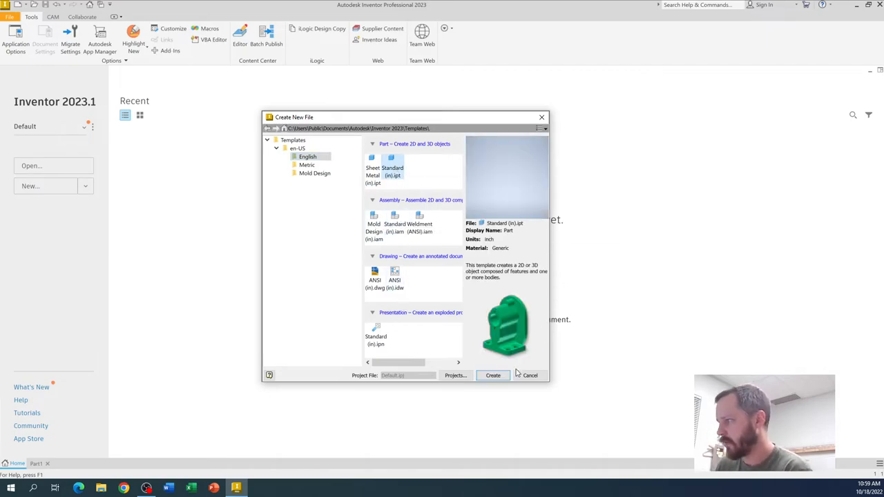
{"action": "left_click", "coordinate": [494, 376]}
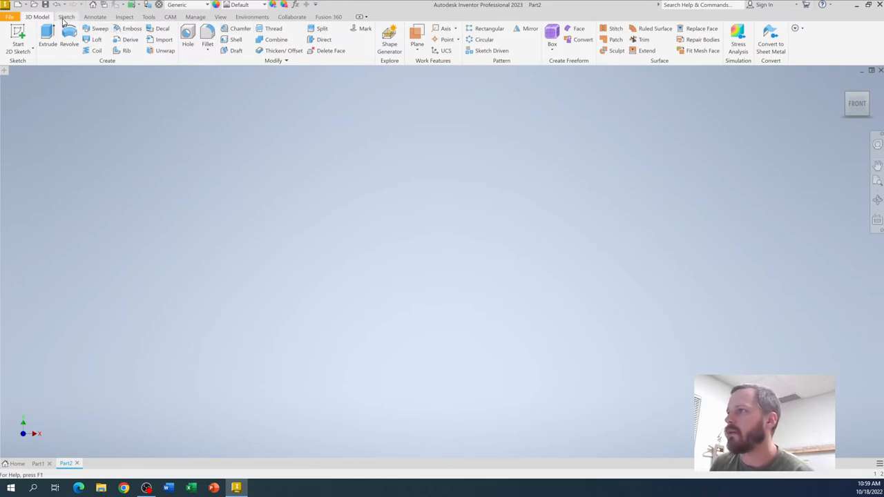
{"action": "left_click", "coordinate": [125, 17]}
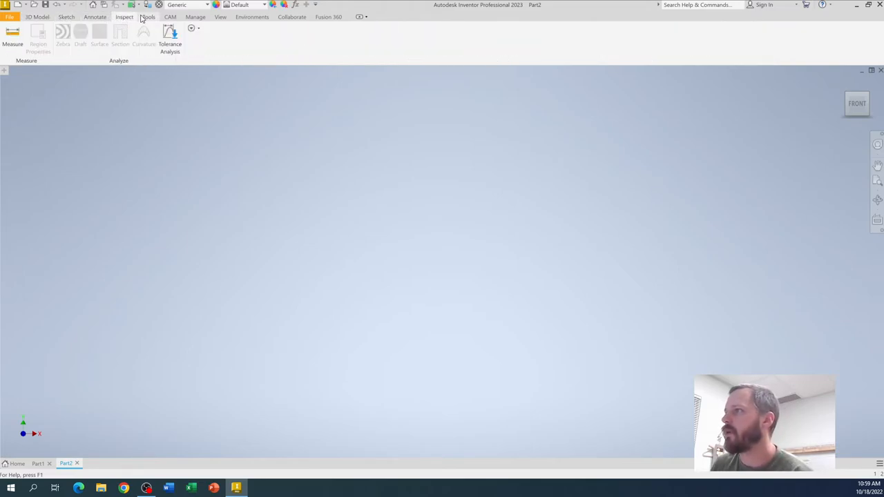
{"action": "left_click", "coordinate": [196, 16]}
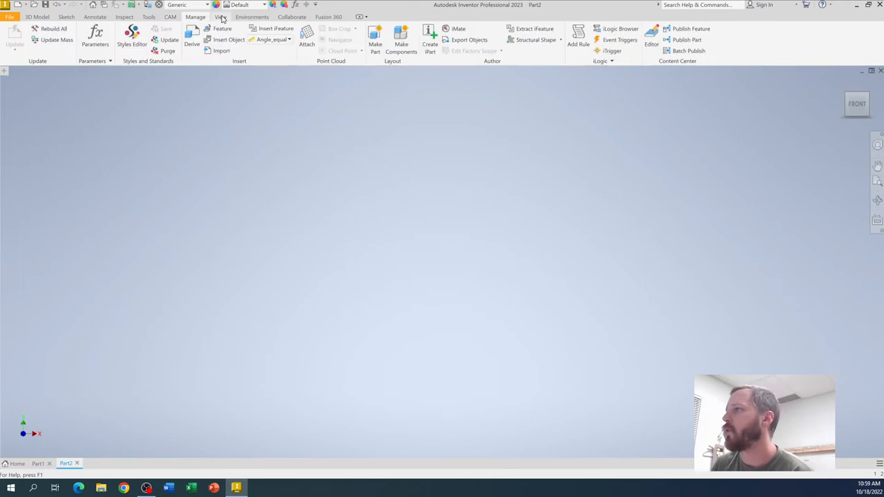
{"action": "left_click", "coordinate": [293, 17]}
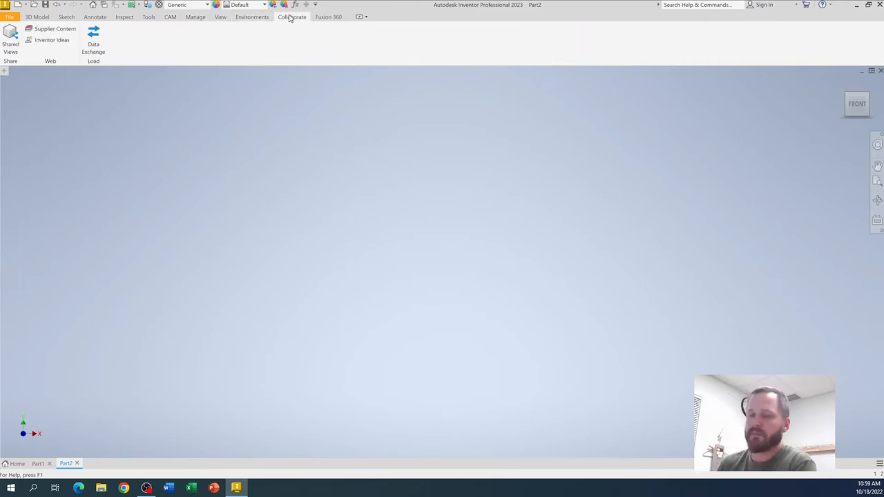
{"action": "mouse_move", "coordinate": [222, 21]}
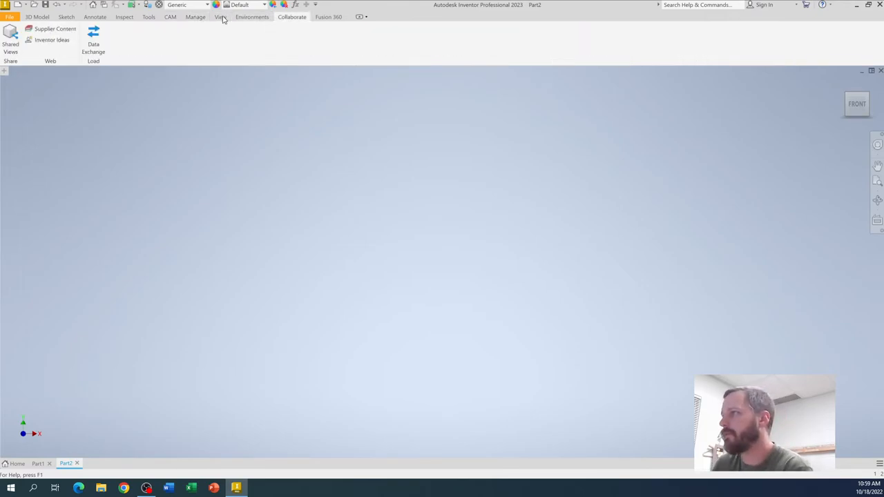
{"action": "left_click", "coordinate": [43, 17]}
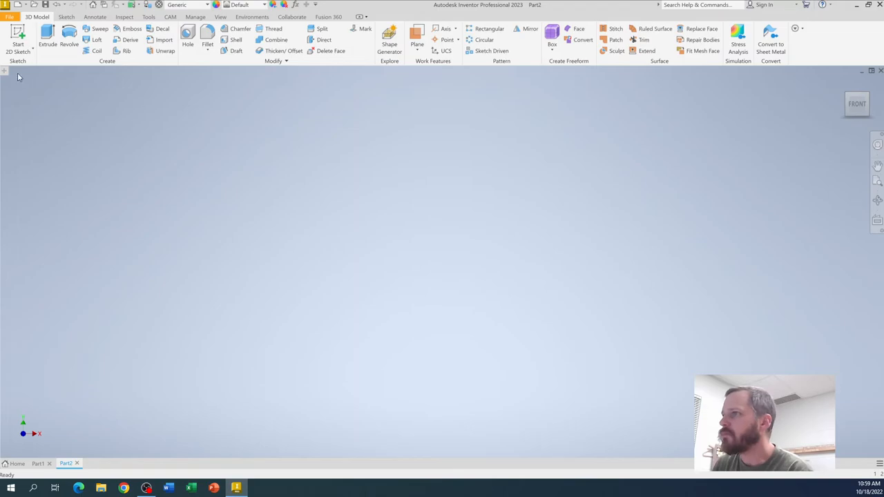
{"action": "mouse_move", "coordinate": [53, 417]}
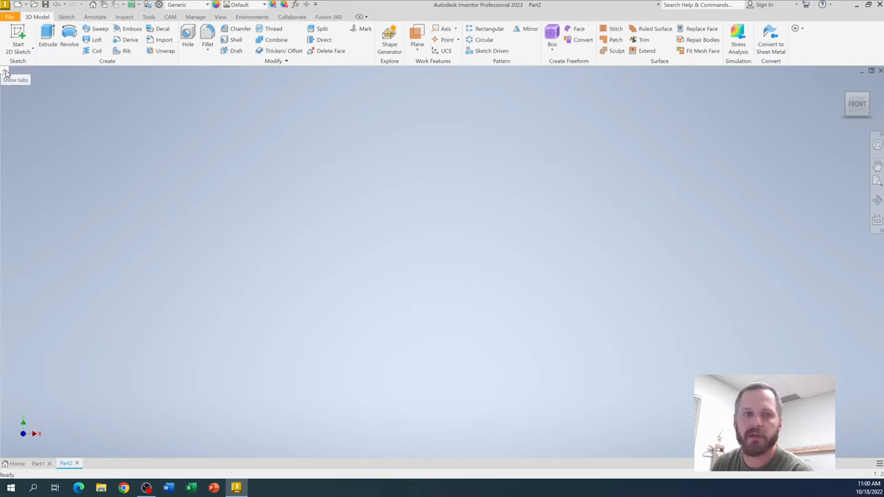
Step: Show the Model Browser panel listing Part2's model states, view, Origin and End of Part
{"action": "left_click", "coordinate": [5, 72]}
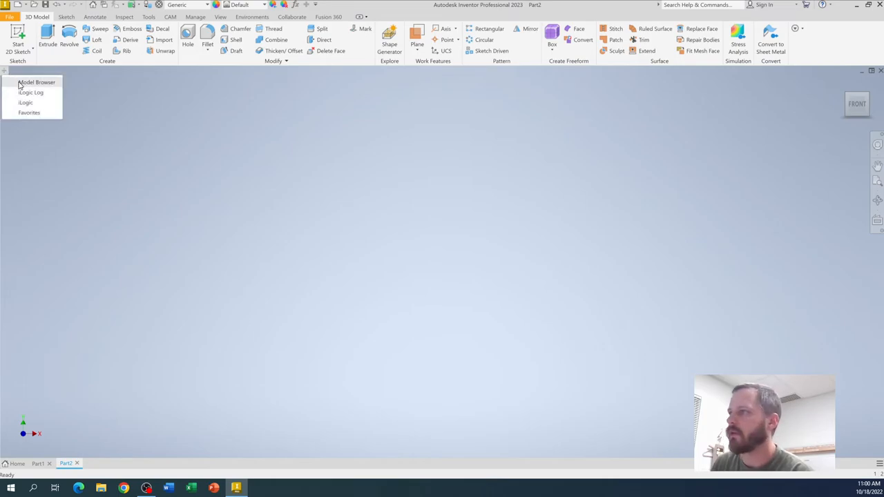
{"action": "left_click", "coordinate": [36, 82]}
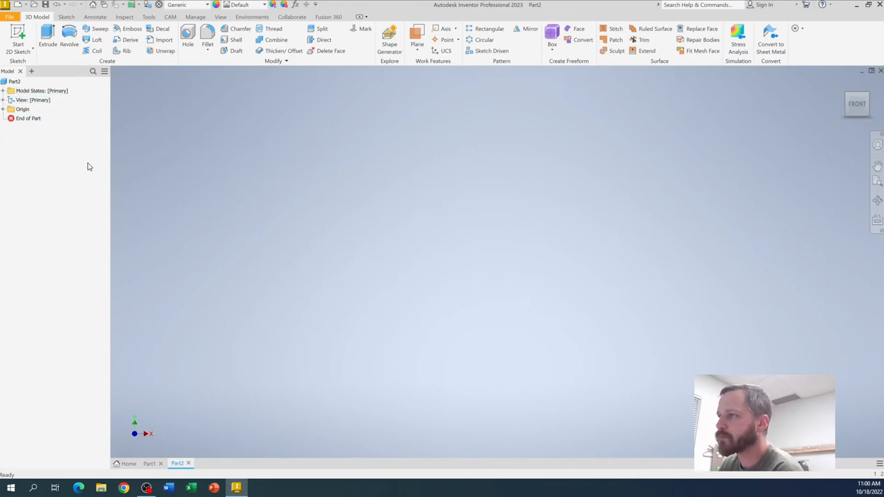
{"action": "mouse_move", "coordinate": [337, 252]}
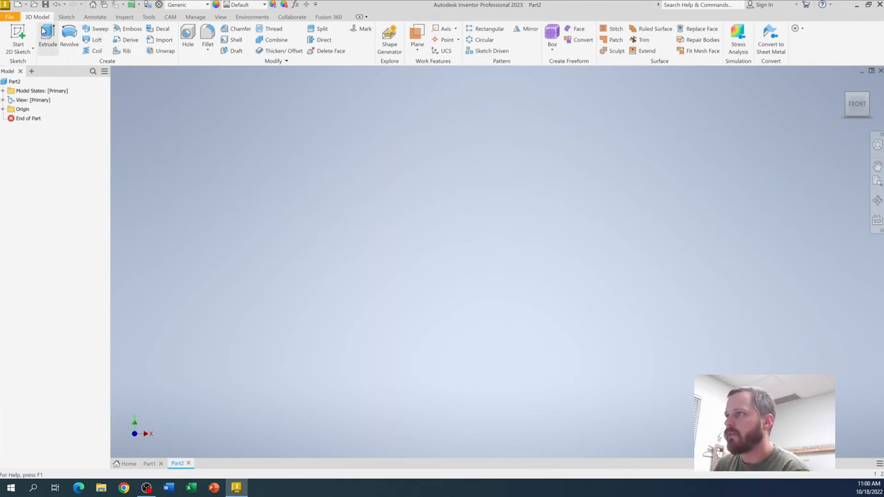
{"action": "mouse_move", "coordinate": [19, 34]}
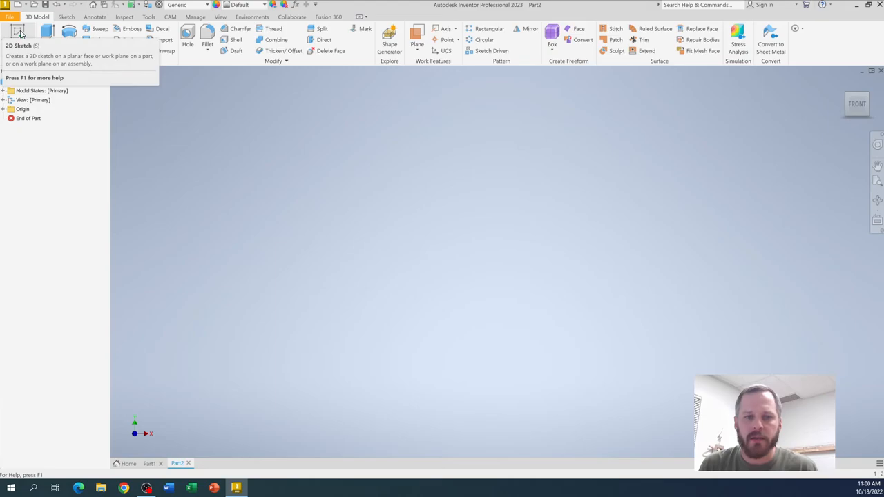
{"action": "mouse_move", "coordinate": [24, 32]}
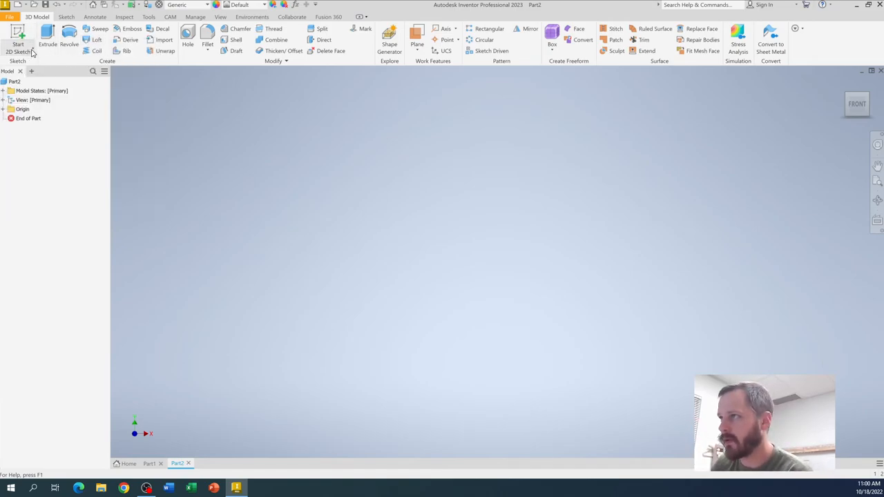
Step: Start a 2D Sketch from the 3D Model tab so the three origin planes appear
{"action": "left_click", "coordinate": [19, 38]}
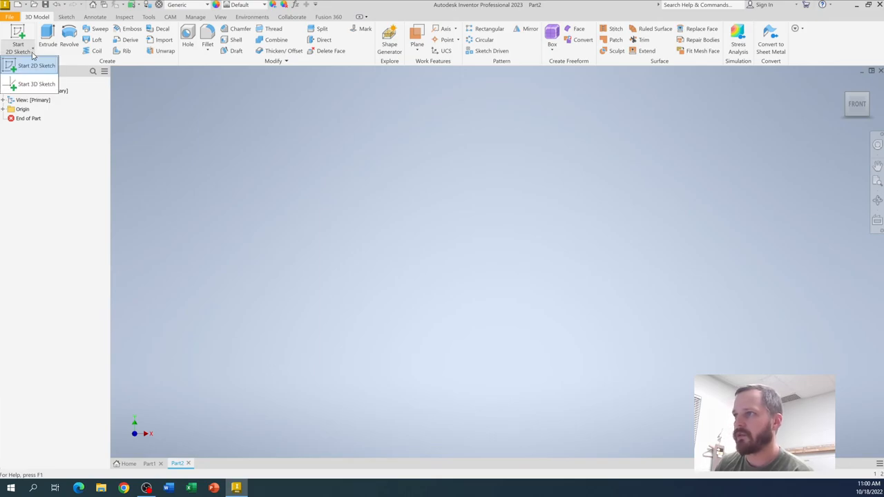
{"action": "mouse_move", "coordinate": [35, 84]}
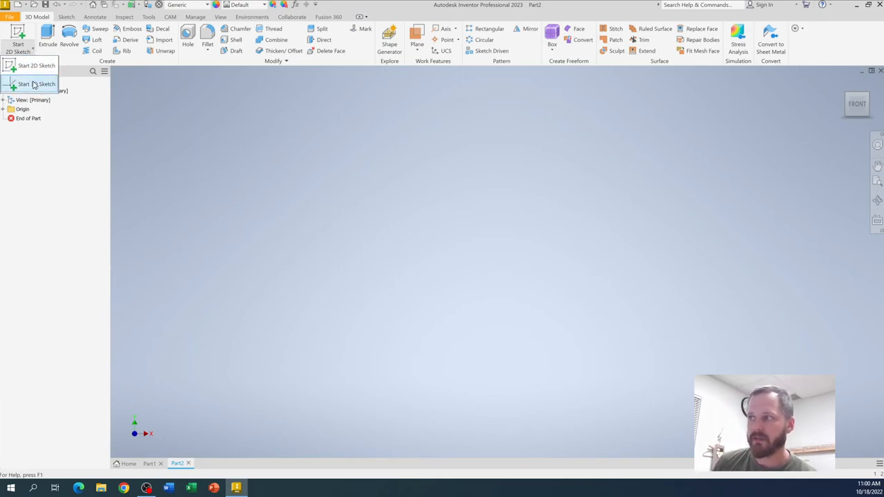
{"action": "mouse_move", "coordinate": [35, 68]}
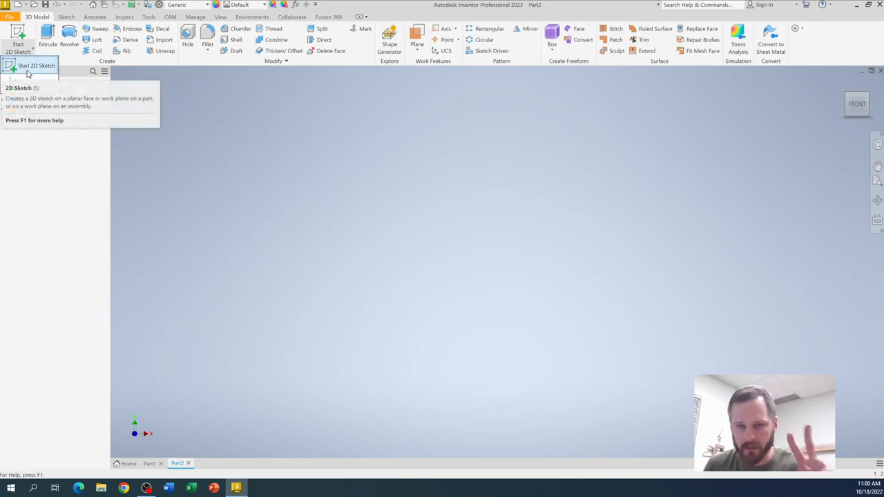
{"action": "mouse_move", "coordinate": [34, 69]}
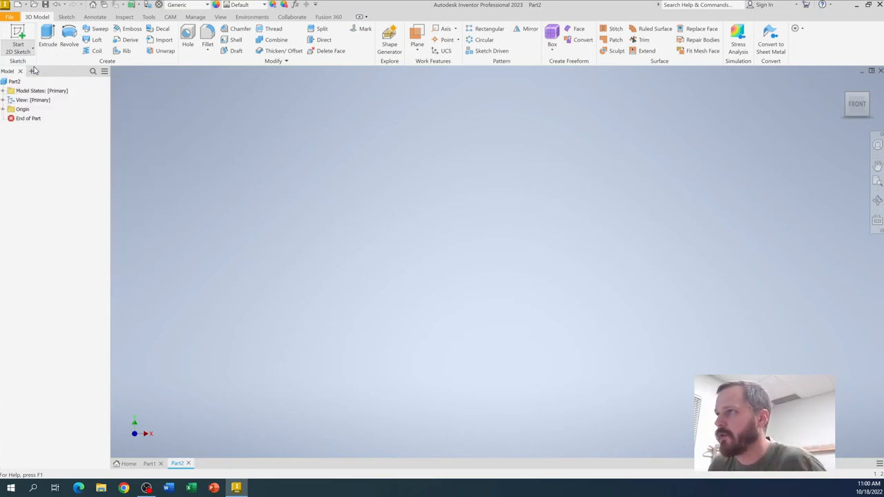
{"action": "left_click", "coordinate": [17, 36]}
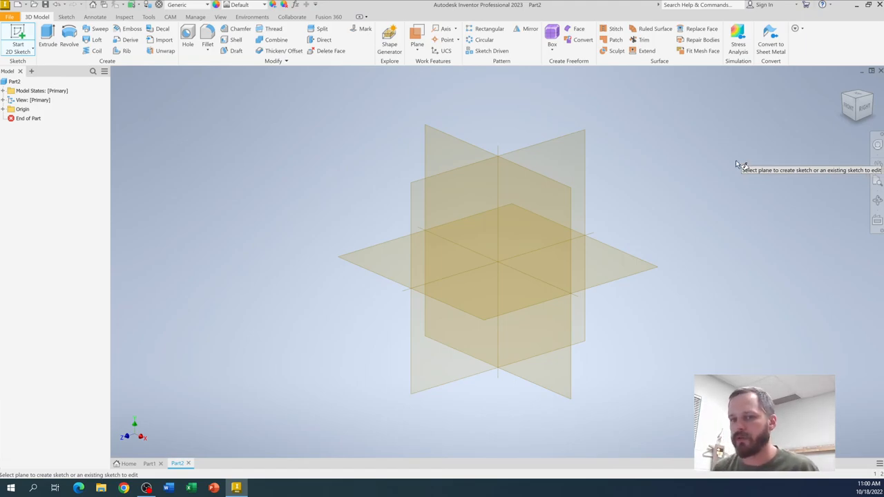
{"action": "mouse_move", "coordinate": [541, 155]}
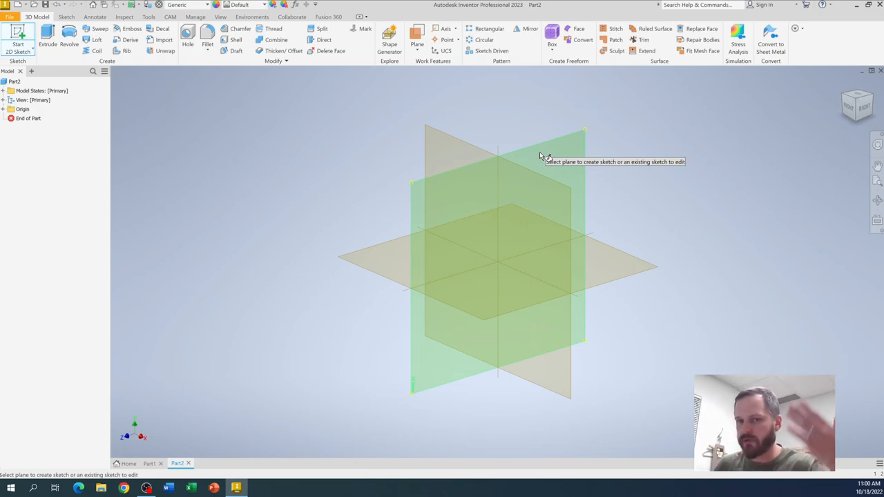
{"action": "mouse_move", "coordinate": [461, 146]}
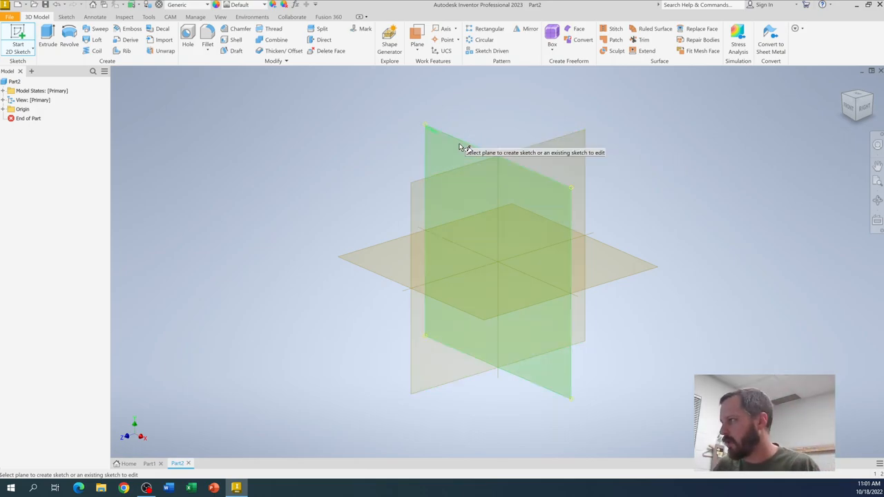
{"action": "mouse_move", "coordinate": [398, 278]}
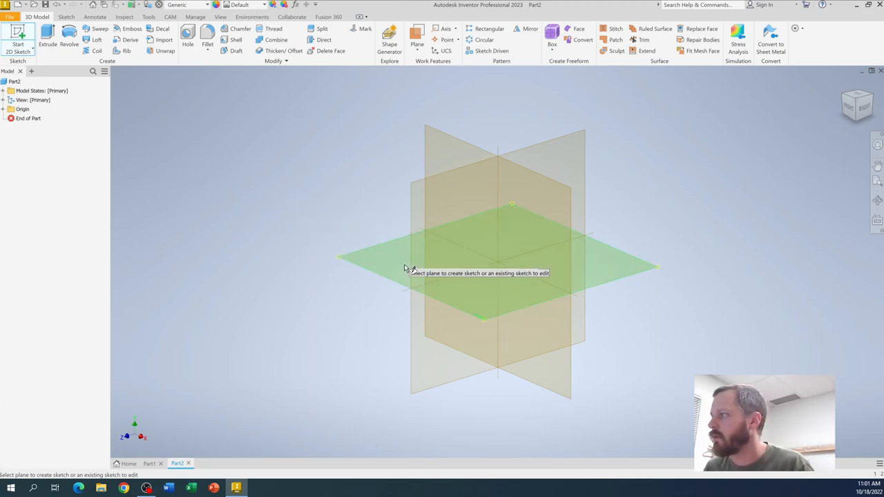
{"action": "mouse_move", "coordinate": [362, 265]}
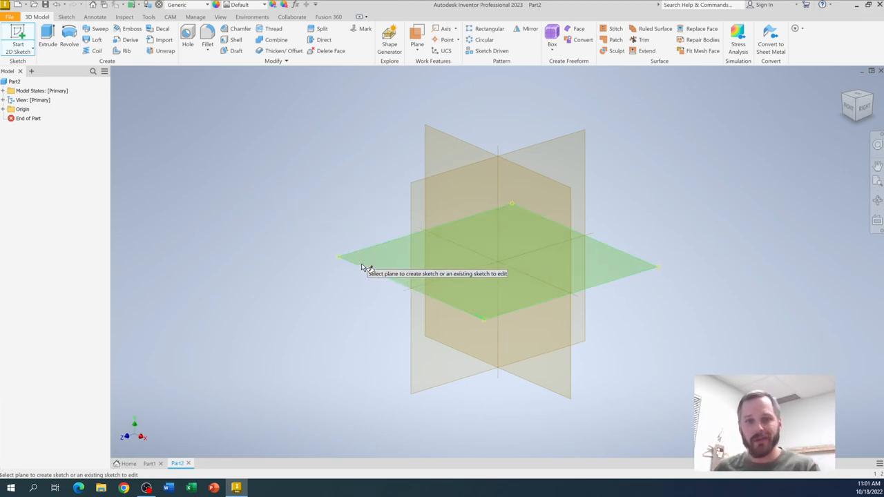